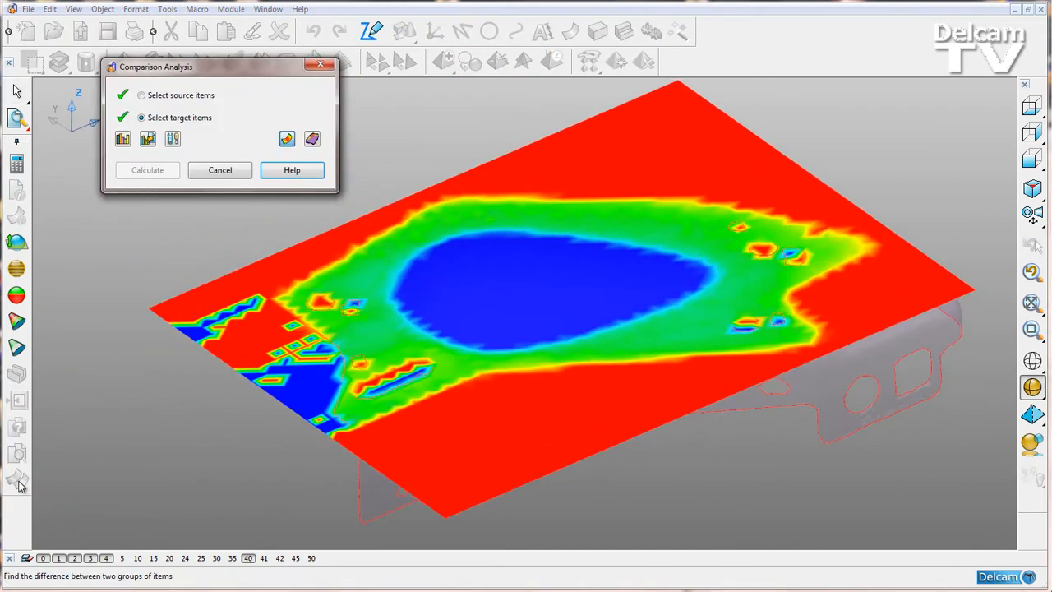
Step: Switch the comparison colour shading to a smooth blended display in Comparison Analysis Options
left_click(173, 139)
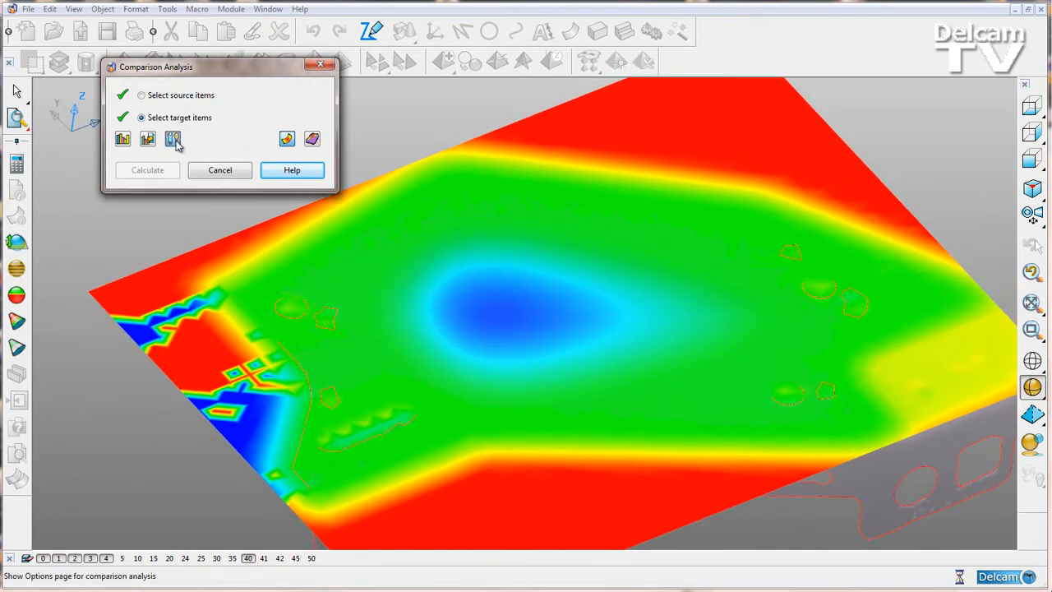
left_click(173, 138)
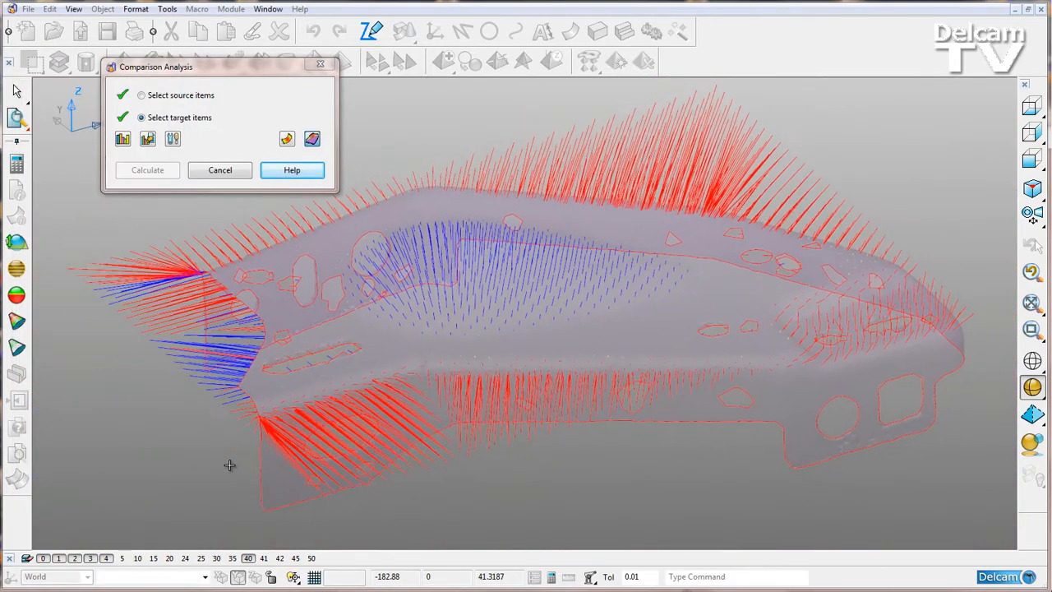